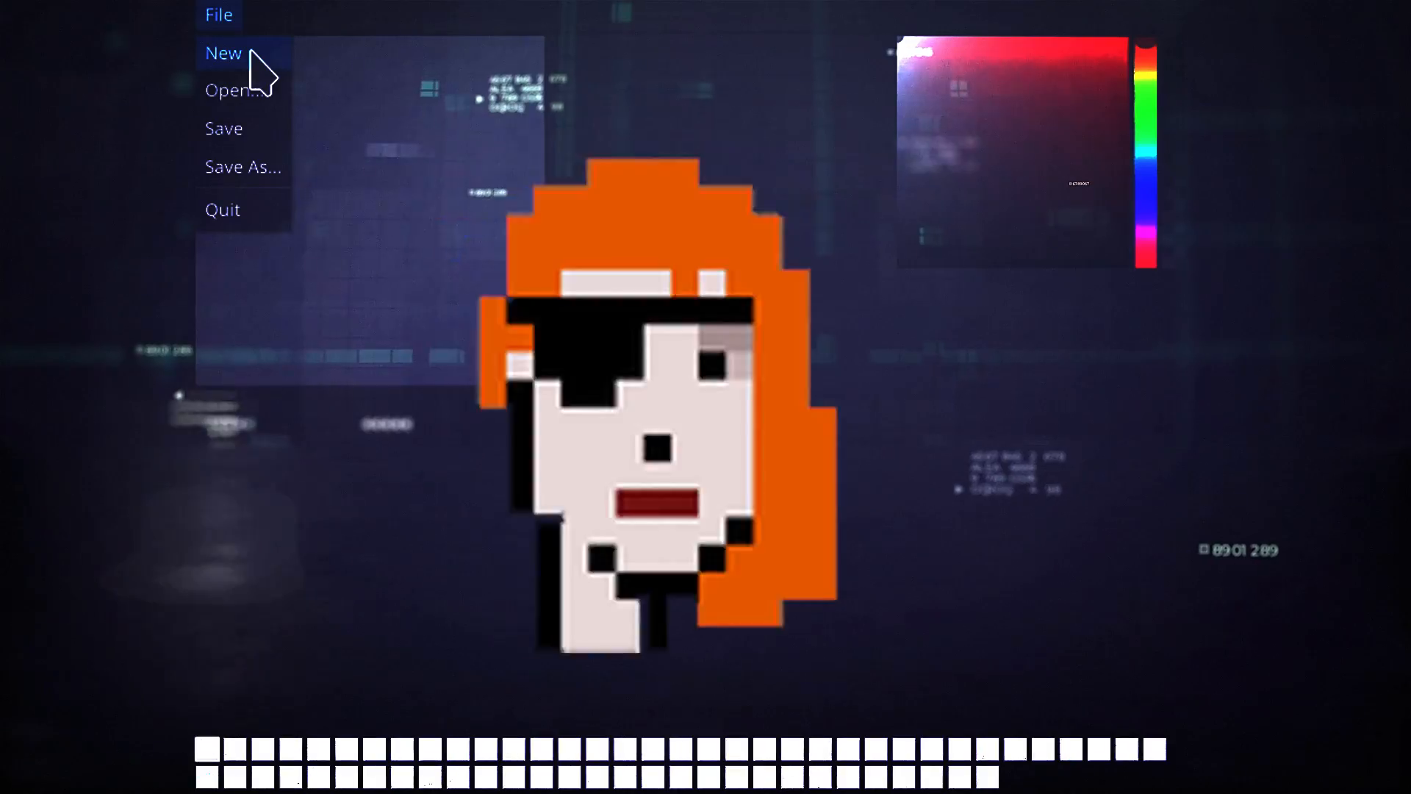
Start a new blank image and select its width field, toward a 12 × 8 size
left_click(222, 52)
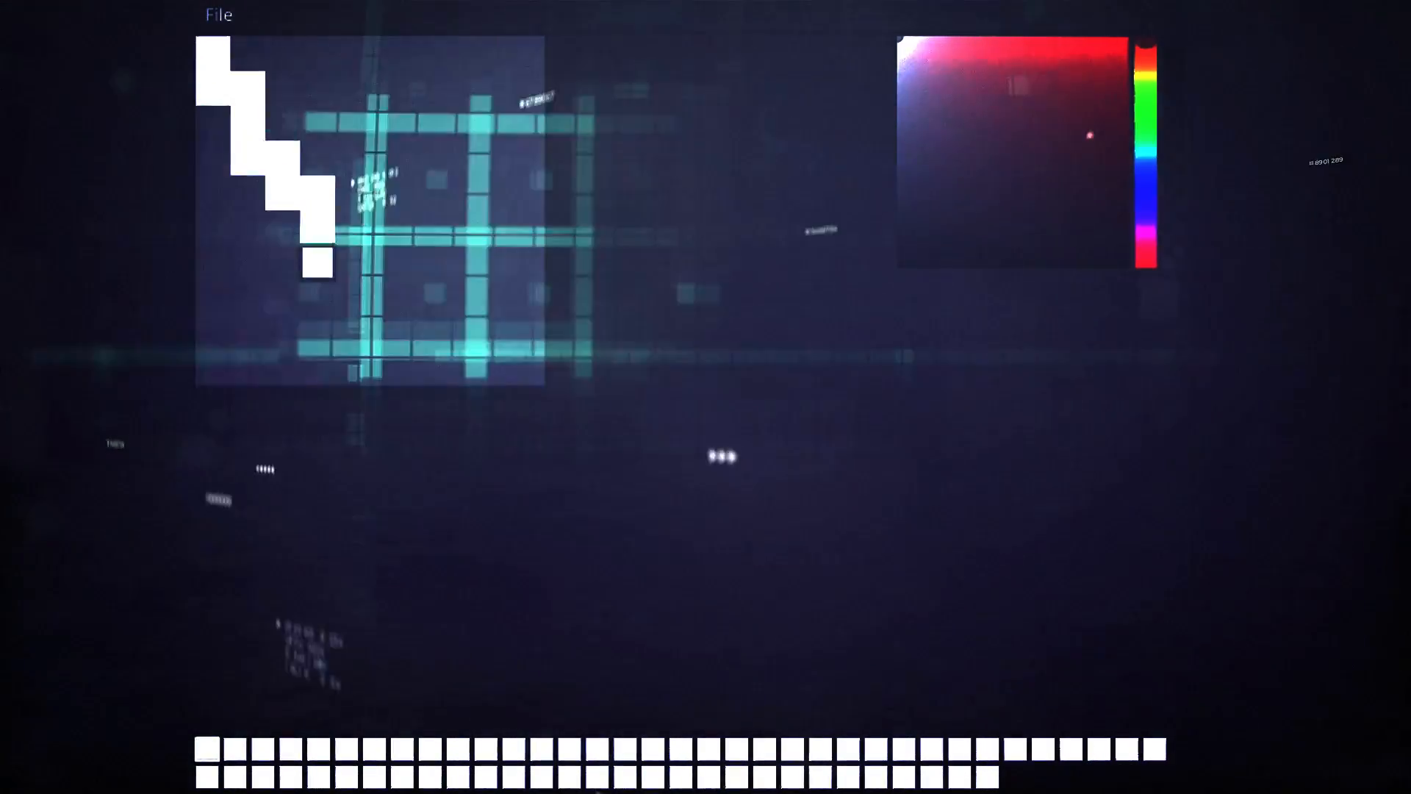
left_click(216, 16)
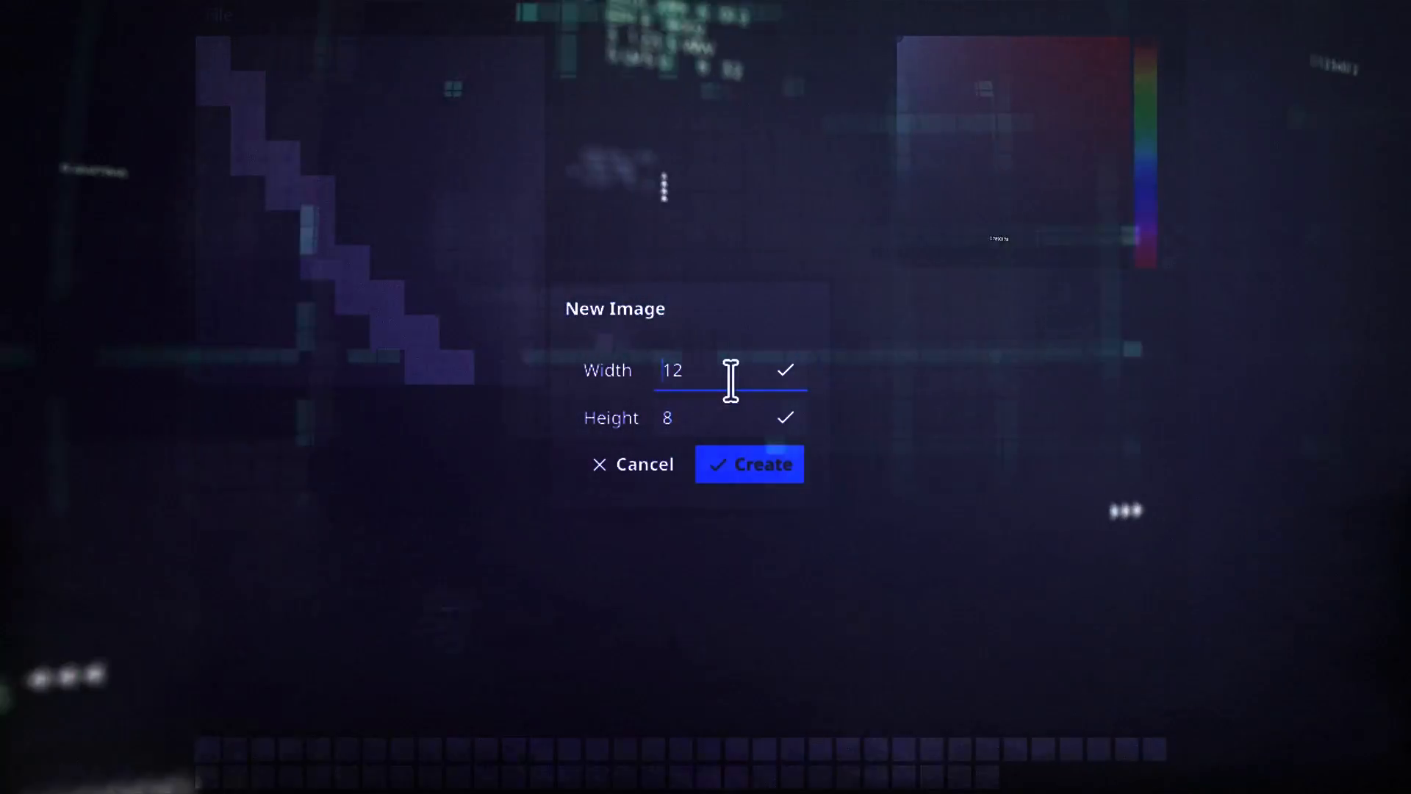